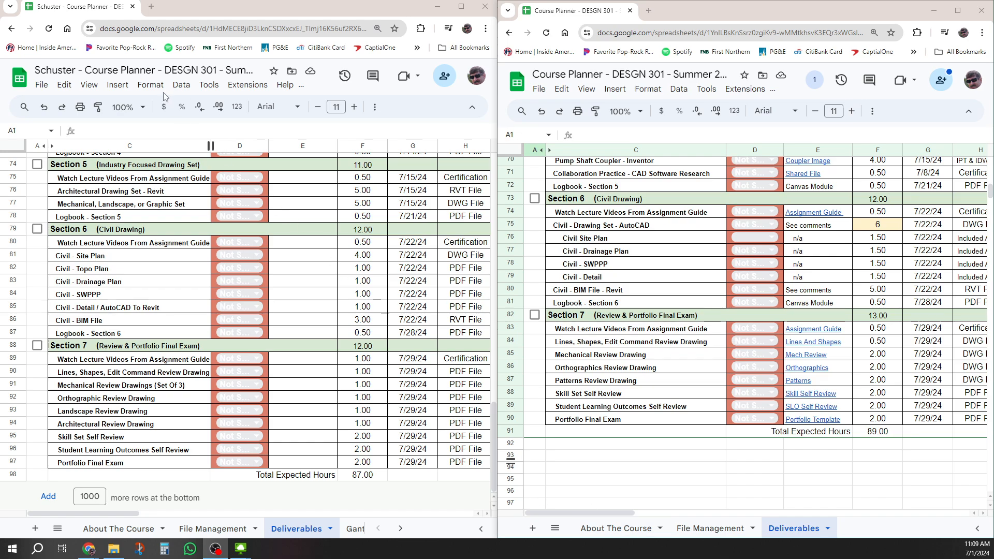
mouse_move(776, 383)
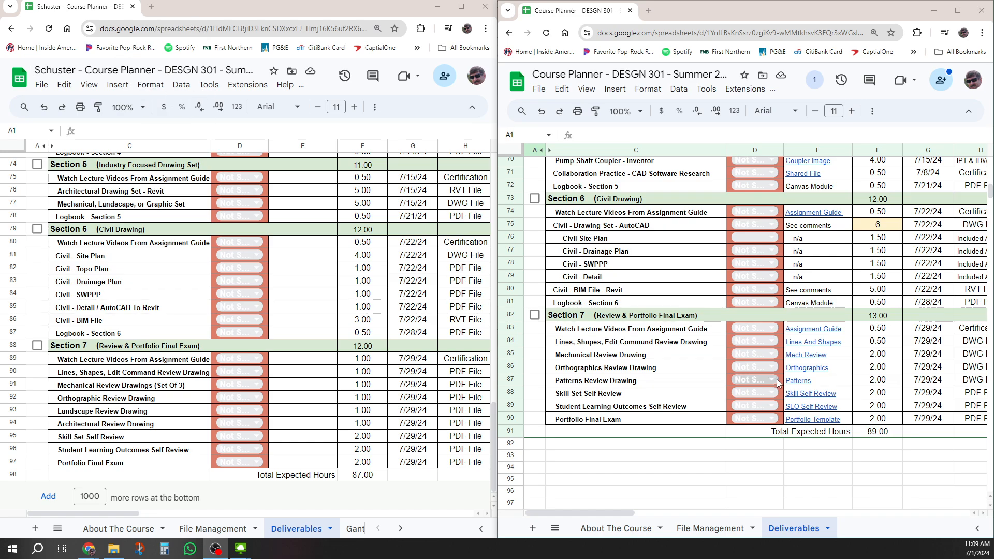
- Inspect the updated planner's Section 7 link cells E83:E90, starting with Portfolio Template
left_click(813, 419)
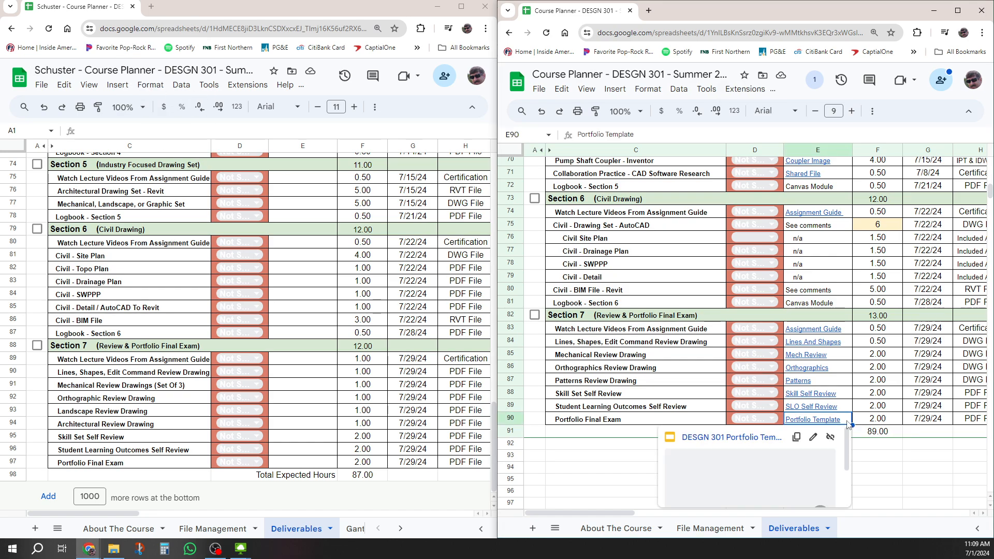
scroll("up", 3)
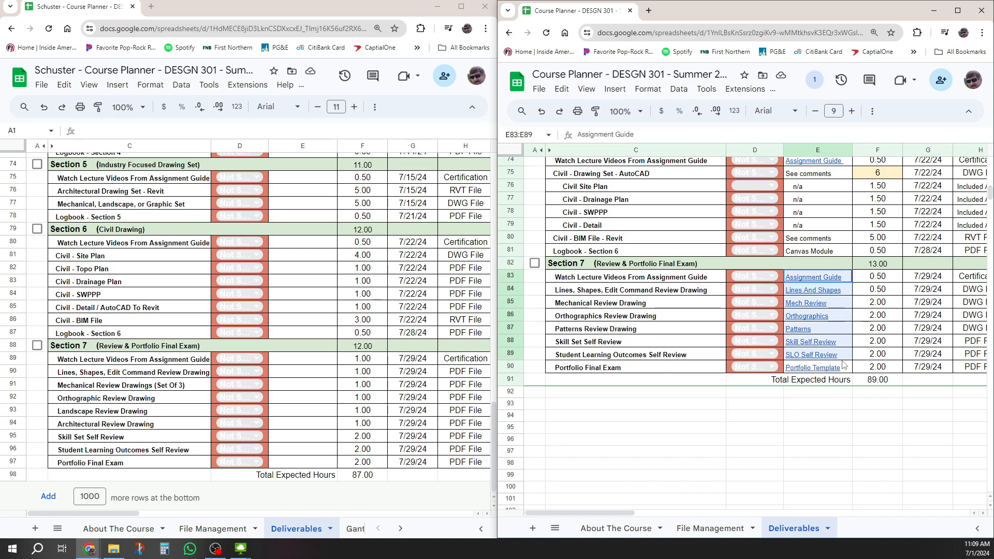
left_click(876, 439)
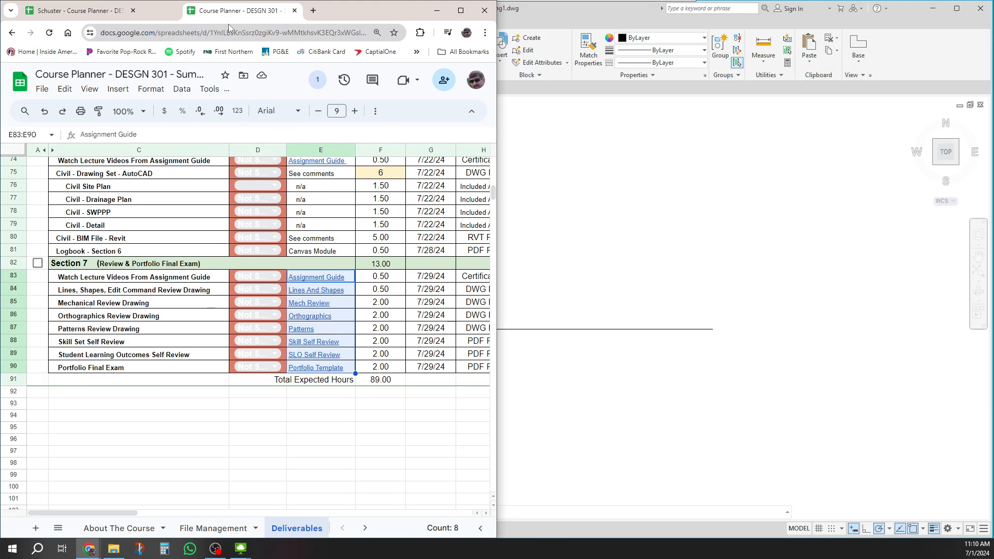
- Snap the updated planner to the right half and the original Schuster planner to the left
left_click(463, 14)
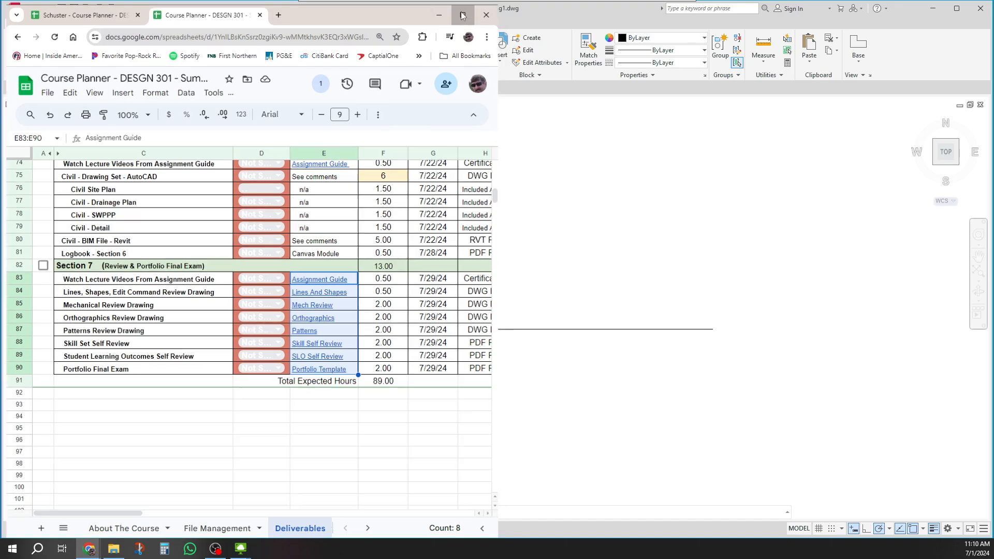
left_click(463, 15)
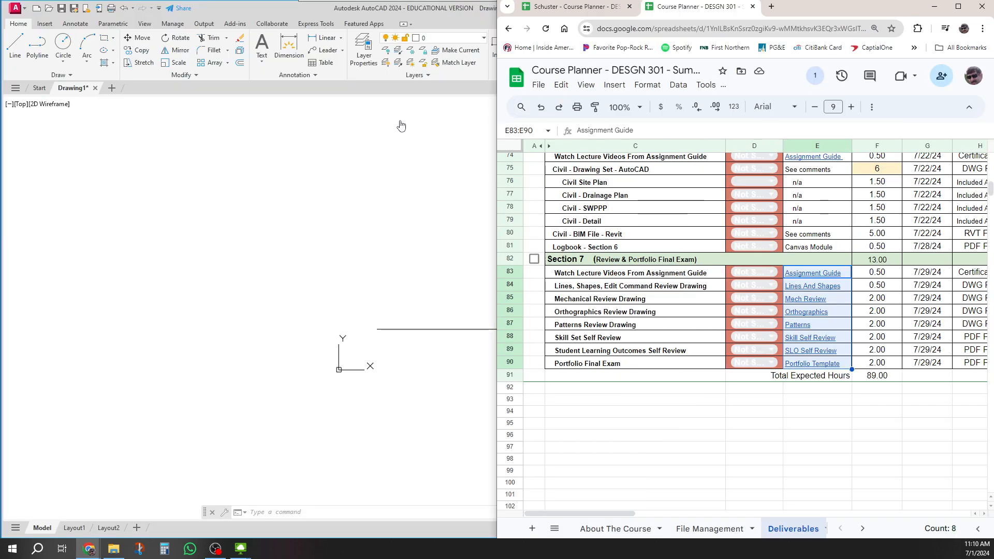
mouse_move(455, 146)
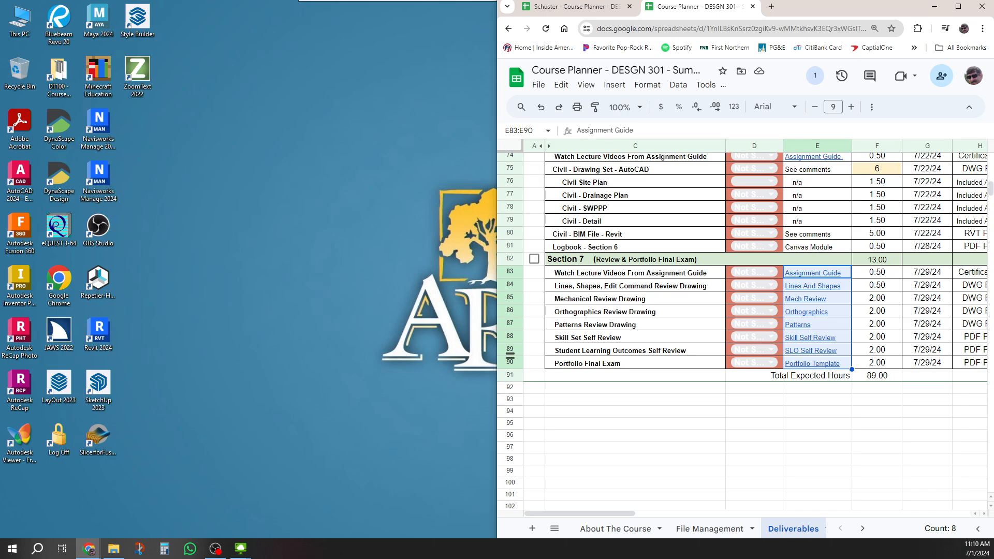
left_click(574, 7)
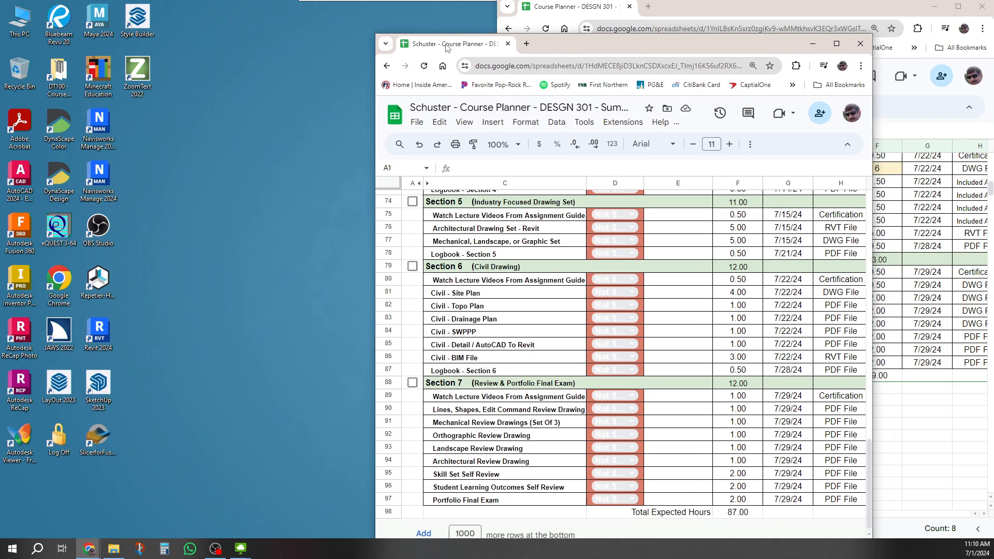
left_click(836, 43)
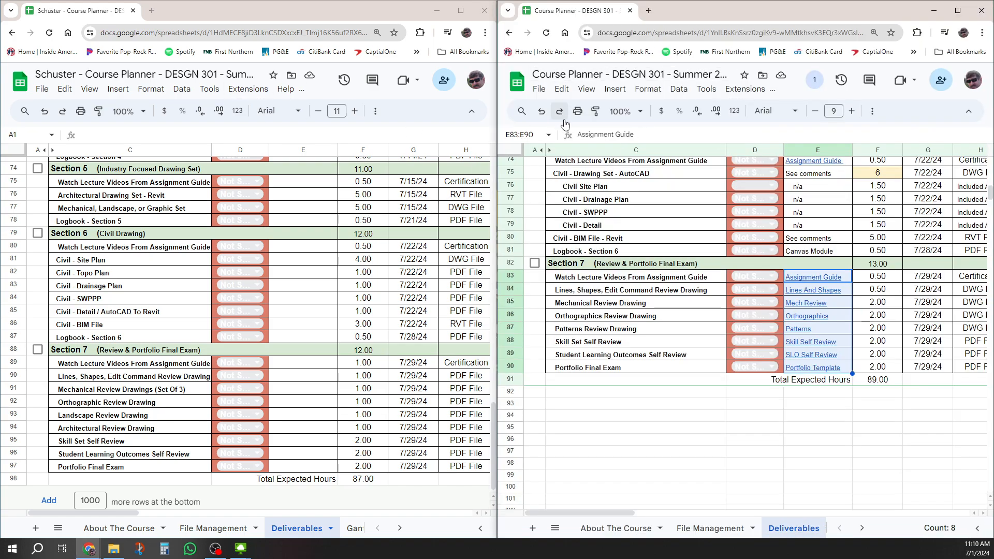
mouse_move(707, 410)
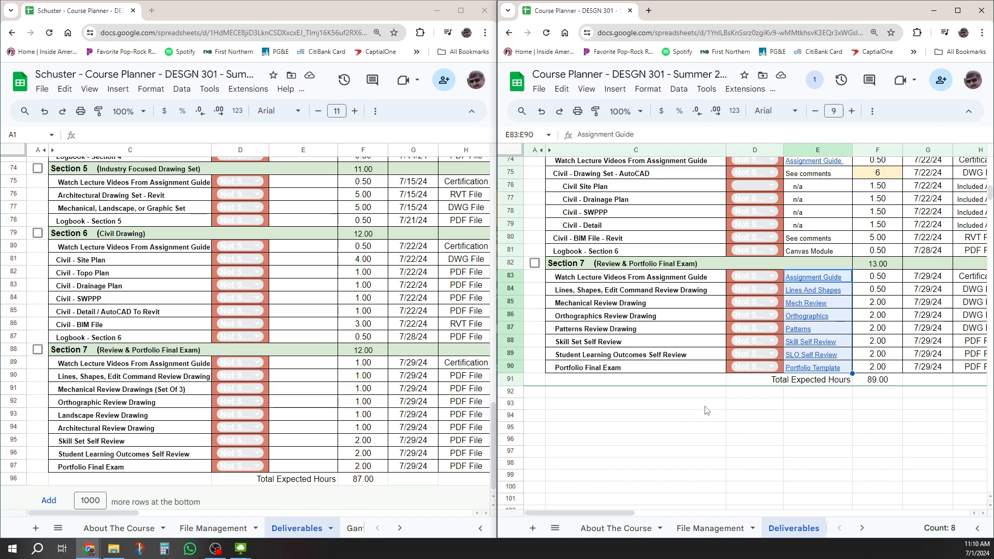
- Paste the updated E83:H90 links, hours and dates into the original's Section 7 from E89
left_click(634, 415)
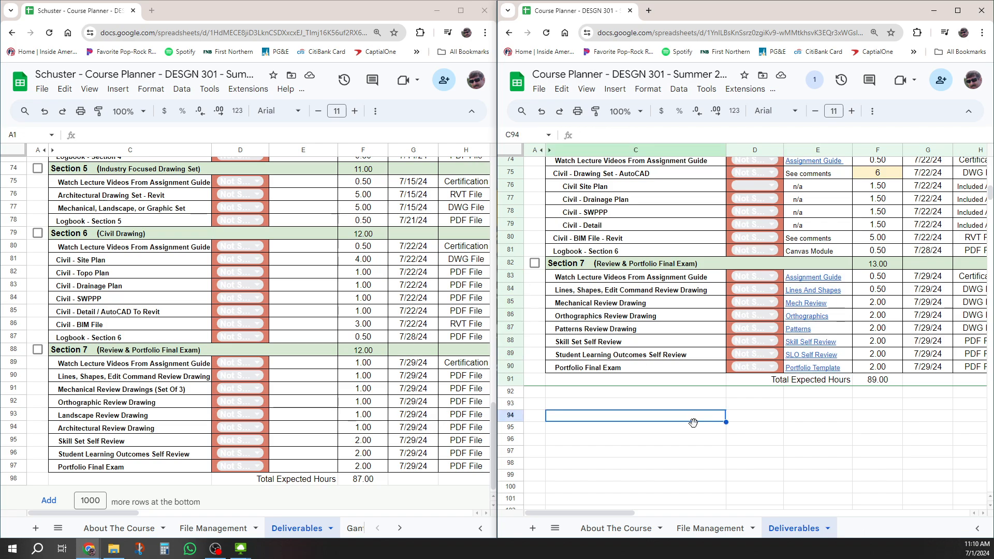
mouse_move(566, 17)
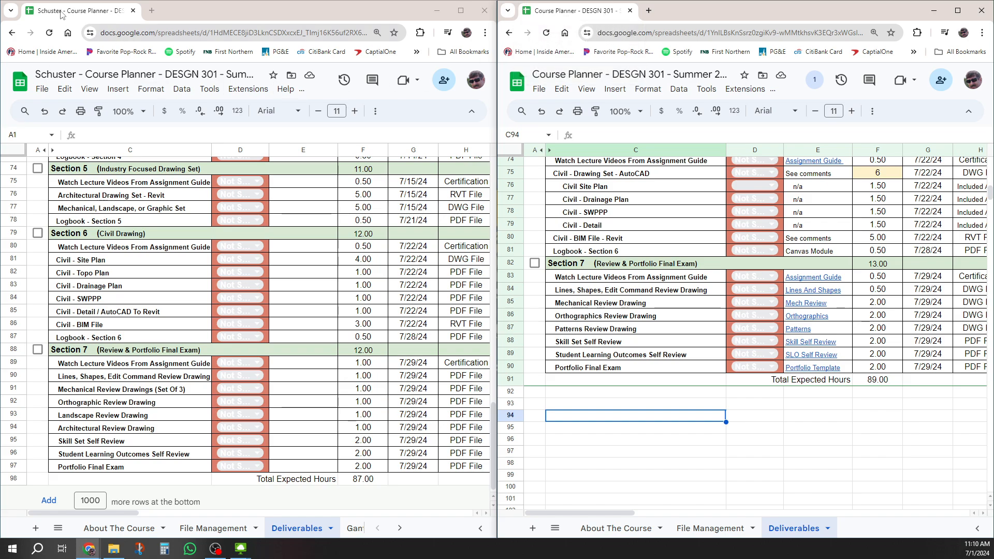
mouse_move(63, 11)
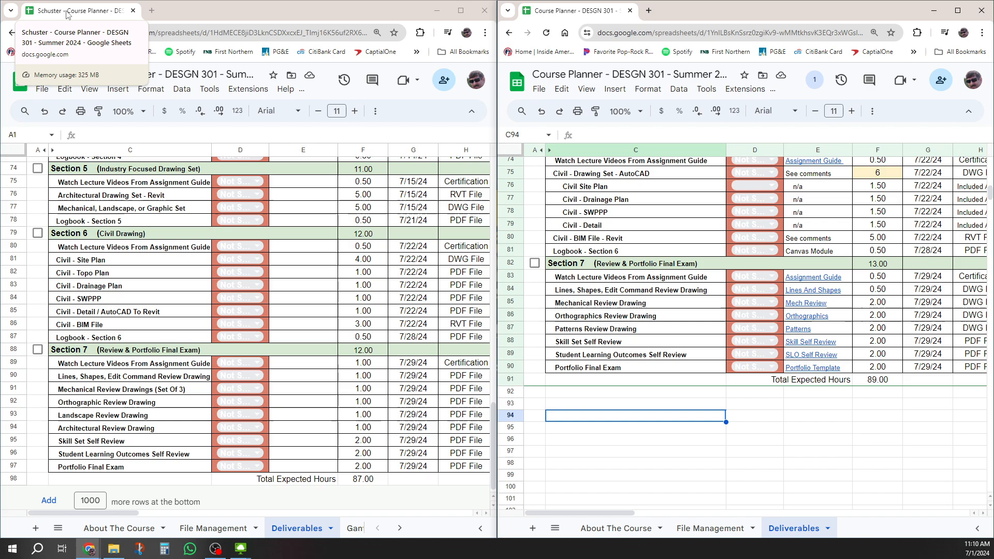
mouse_move(843, 279)
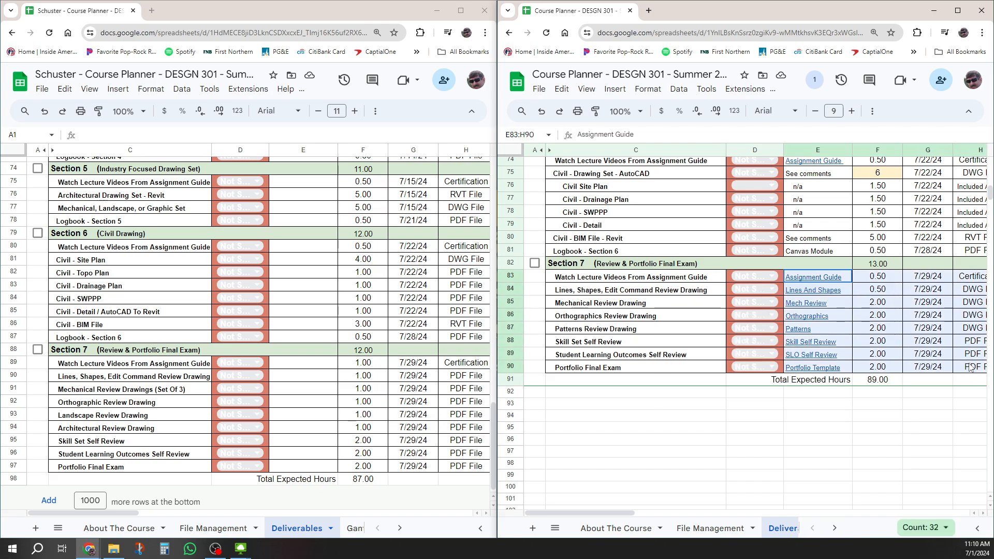
mouse_move(813, 290)
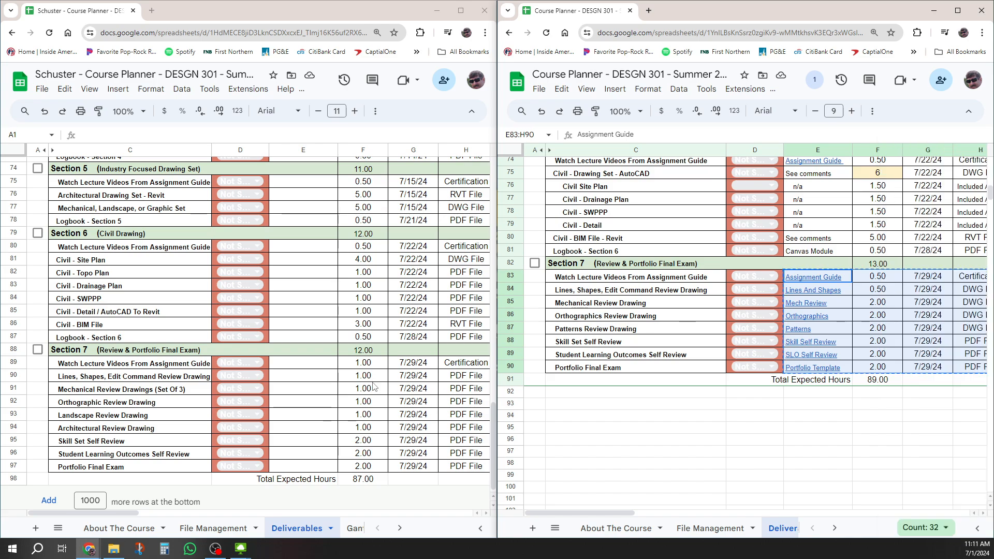
right_click(303, 362)
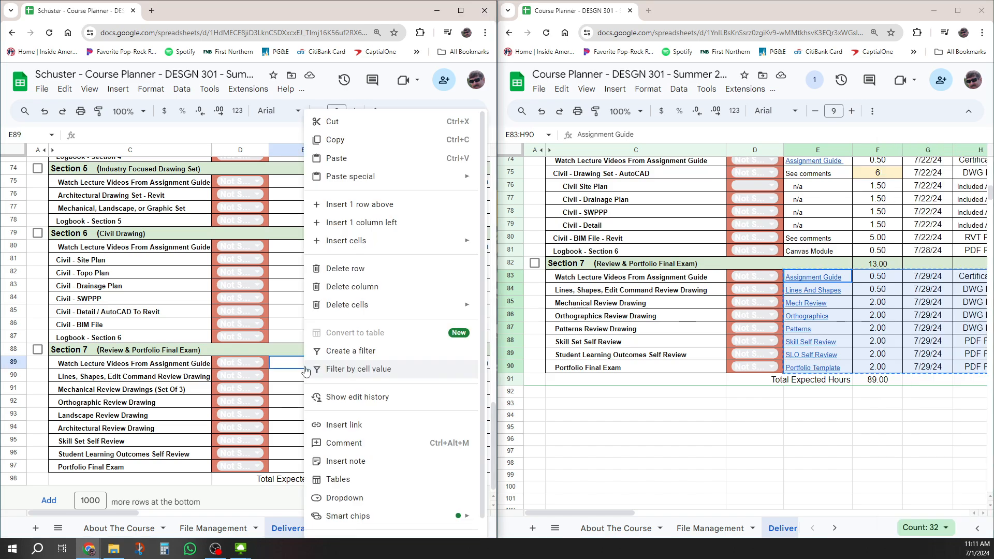
mouse_move(338, 162)
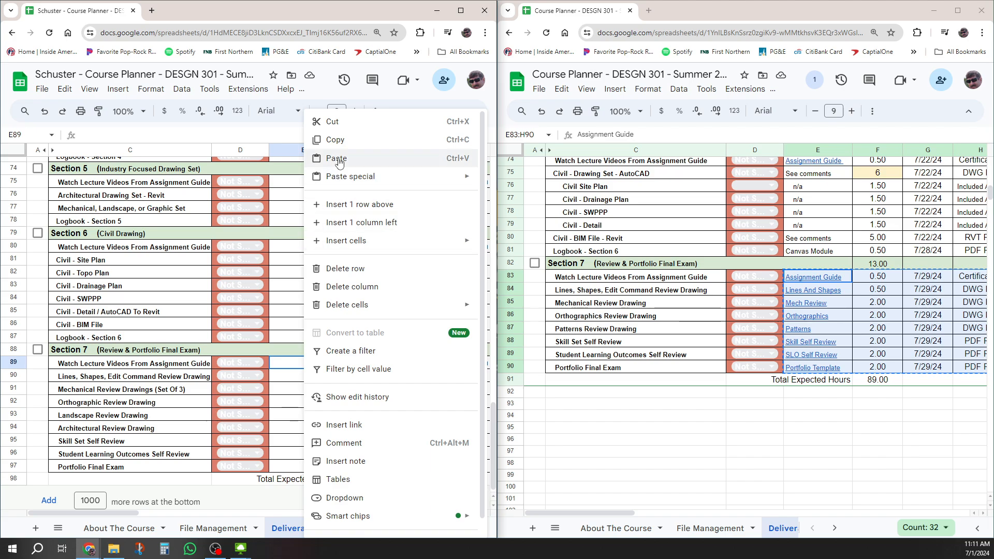
left_click(335, 158)
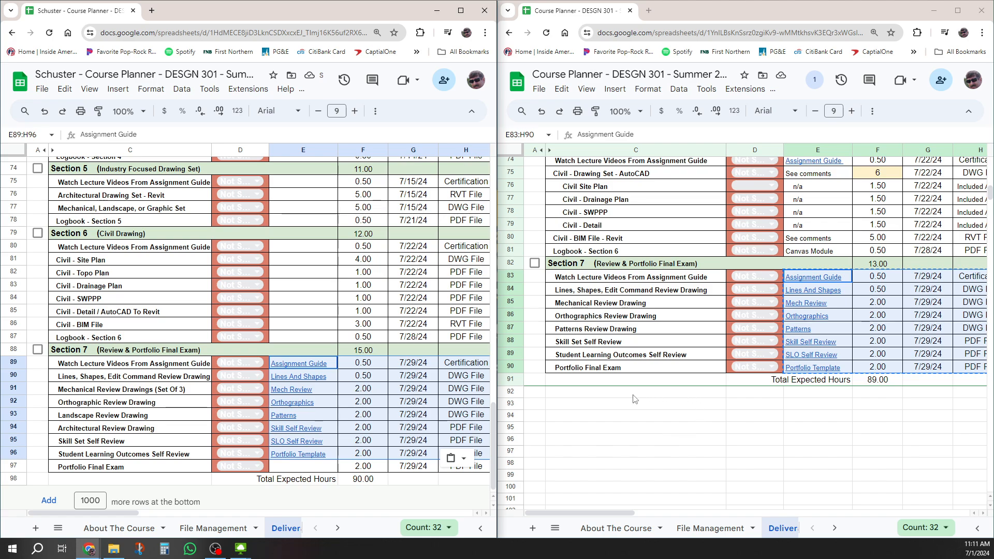
mouse_move(583, 281)
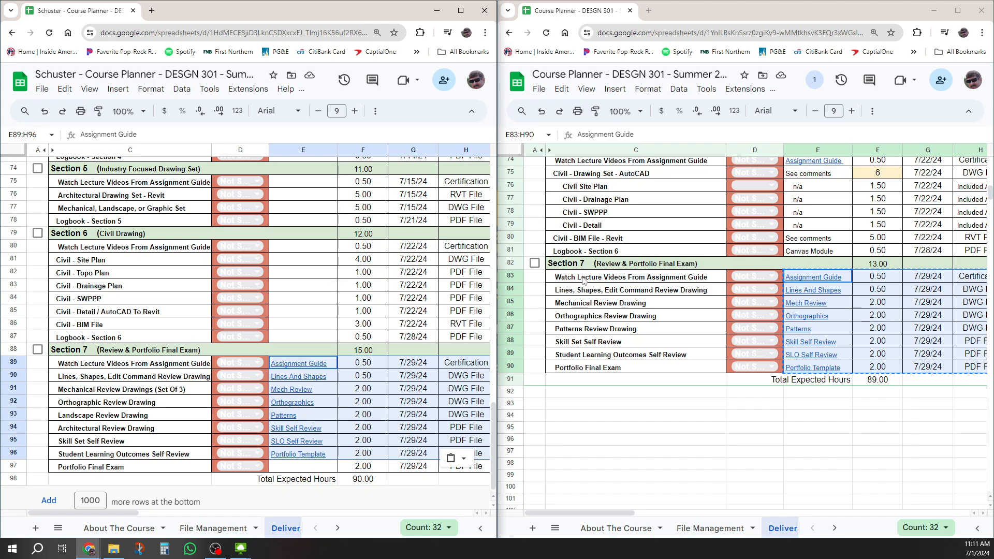
left_click(635, 277)
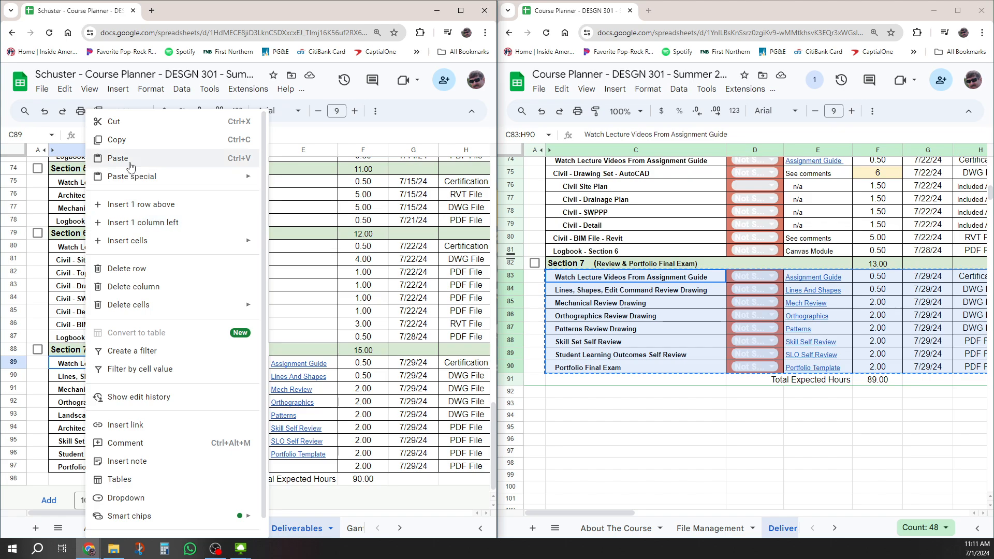
- Paste the eight updated Section 7 rows and delete the leftover Portfolio Final Exam row
left_click(118, 158)
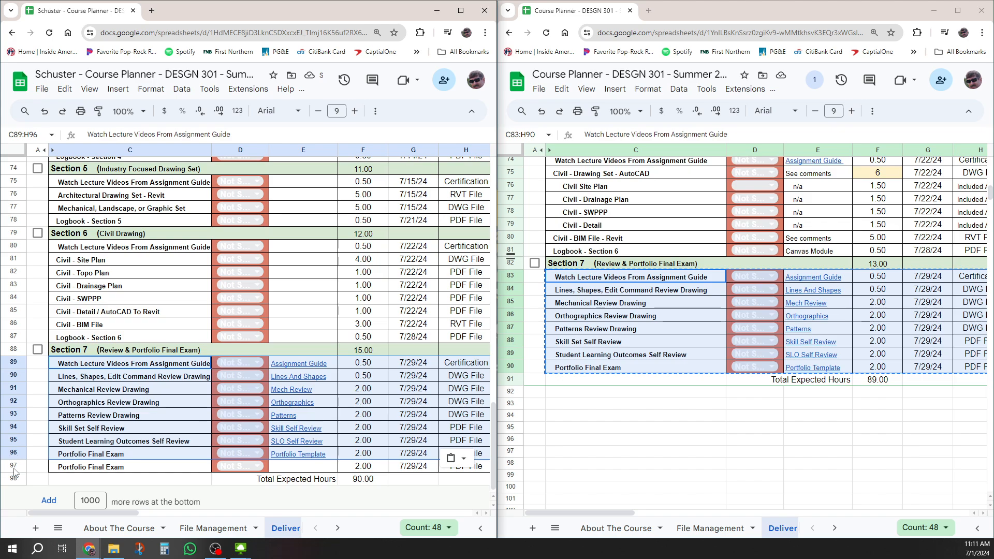
left_click(14, 466)
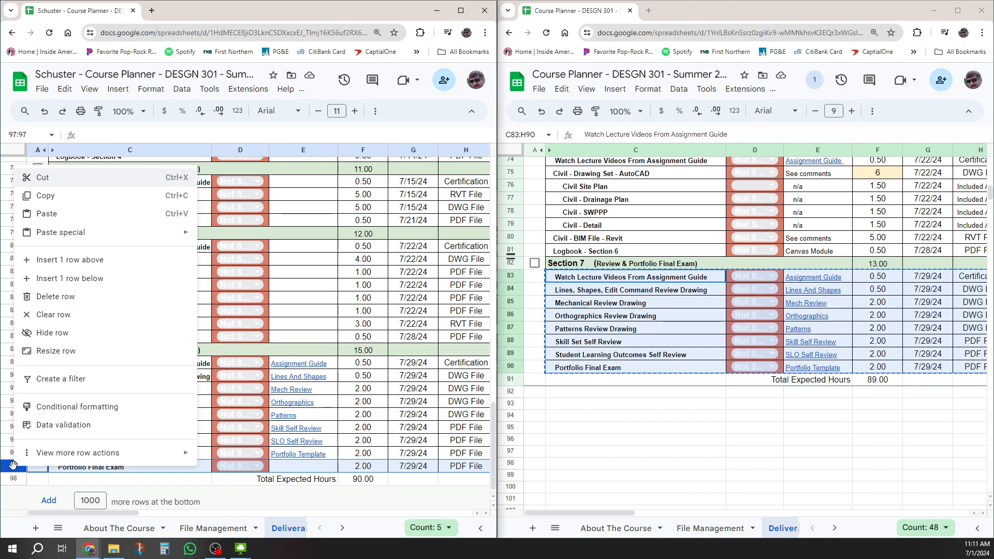
left_click(57, 296)
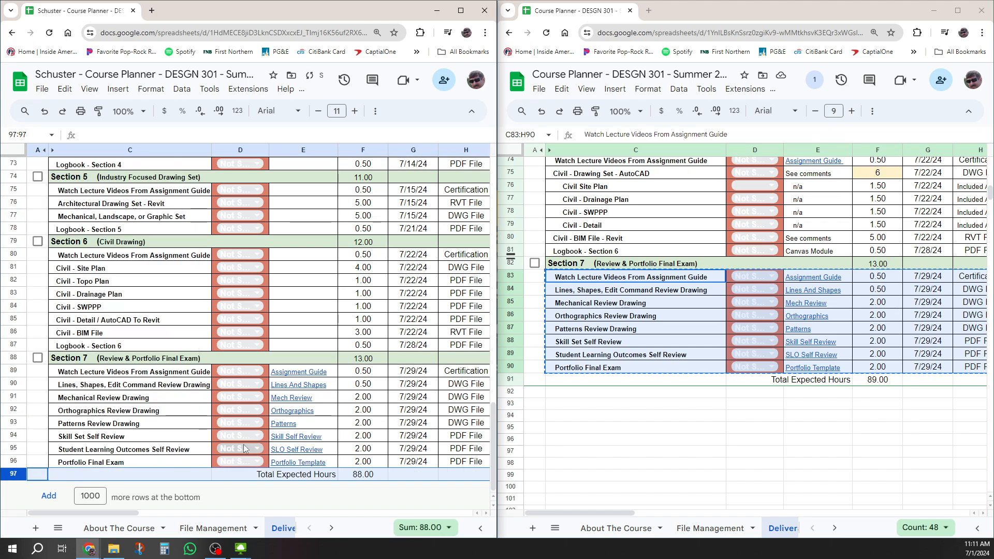
left_click(363, 319)
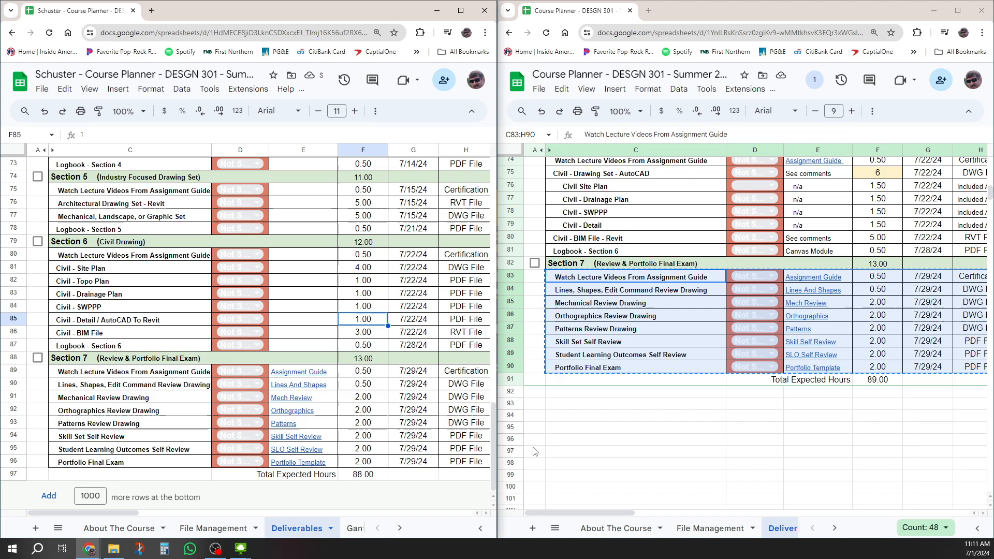
left_click(633, 451)
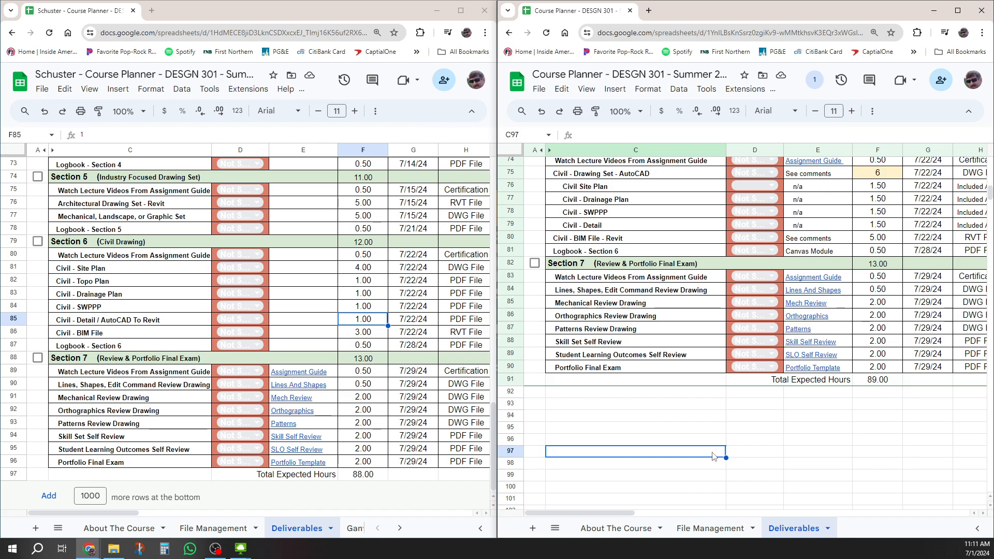
mouse_move(714, 456)
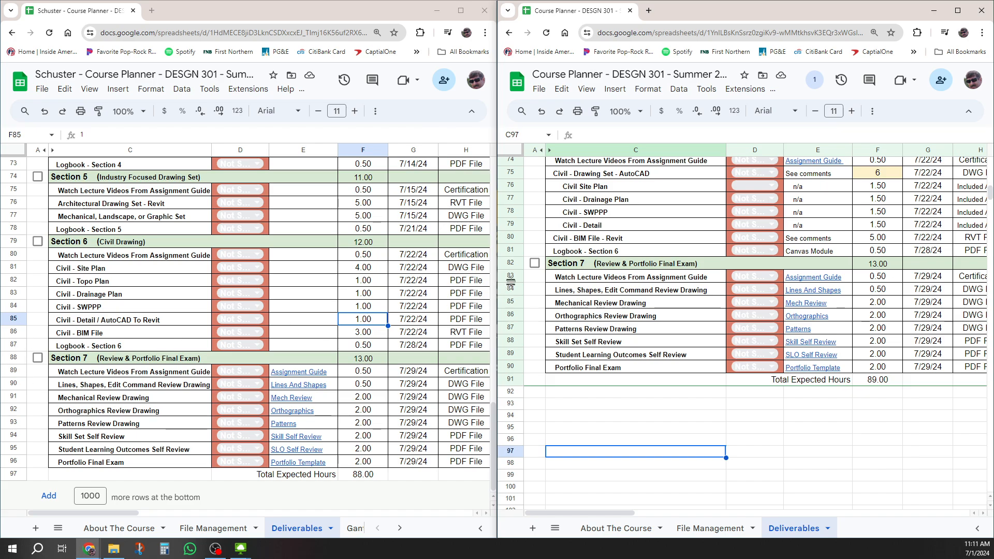
- Delete row 86, Civil - BIM File, from the original planner's Section 6
left_click(633, 237)
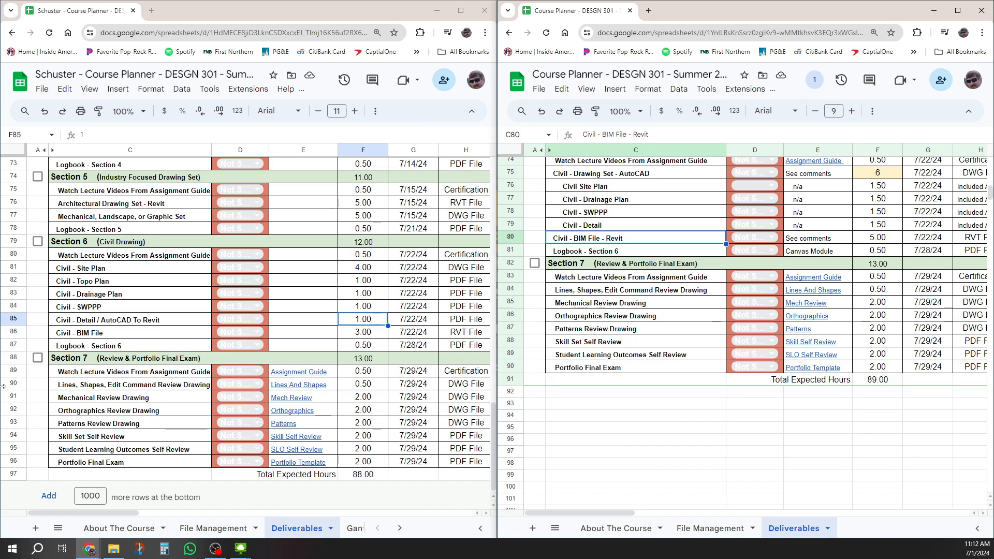
right_click(12, 332)
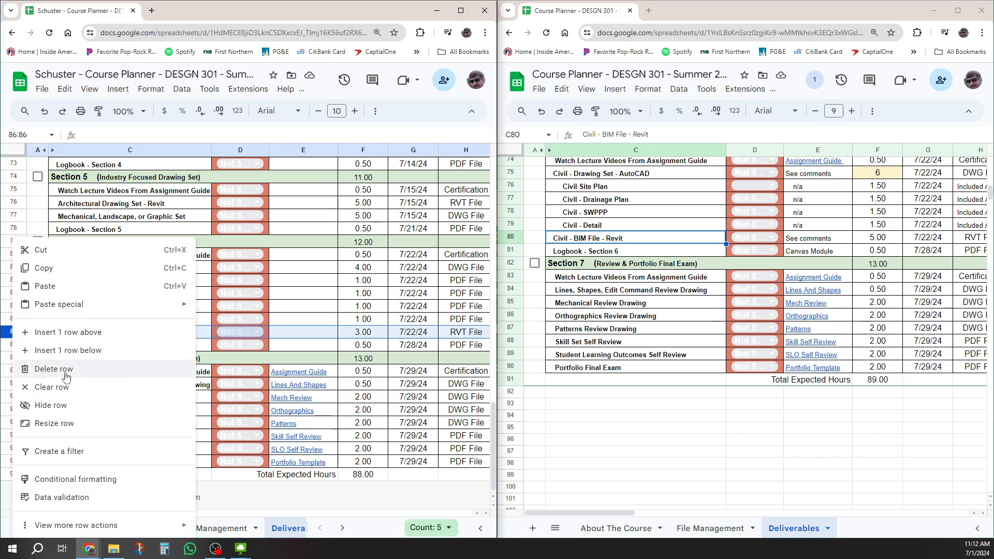
left_click(52, 369)
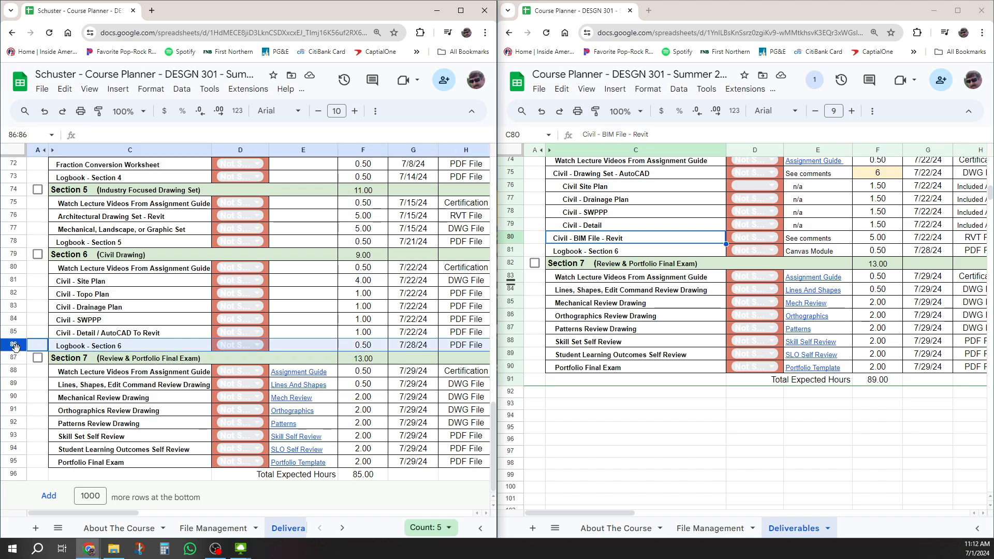
- Add a blank row above Logbook - Section 6 in the original planner
right_click(14, 345)
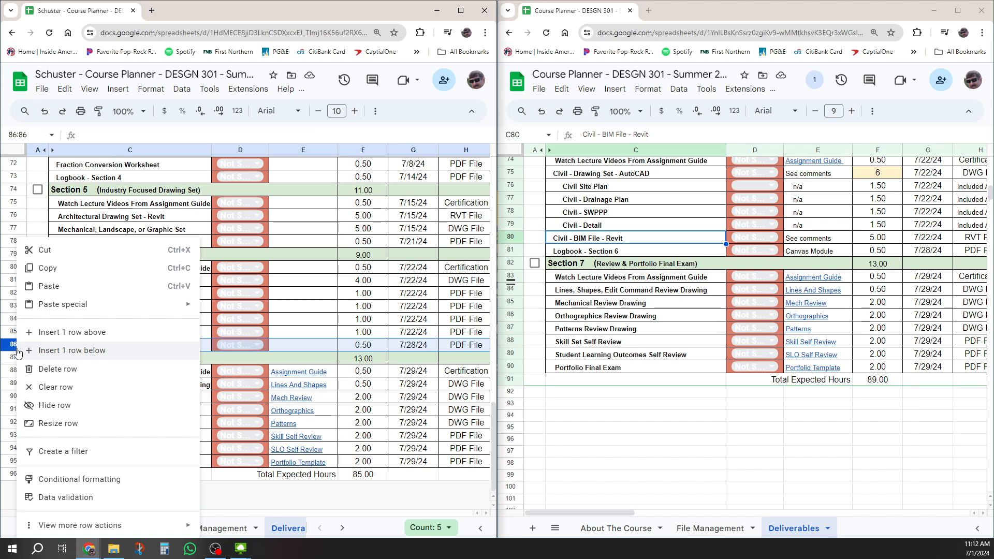
mouse_move(71, 333)
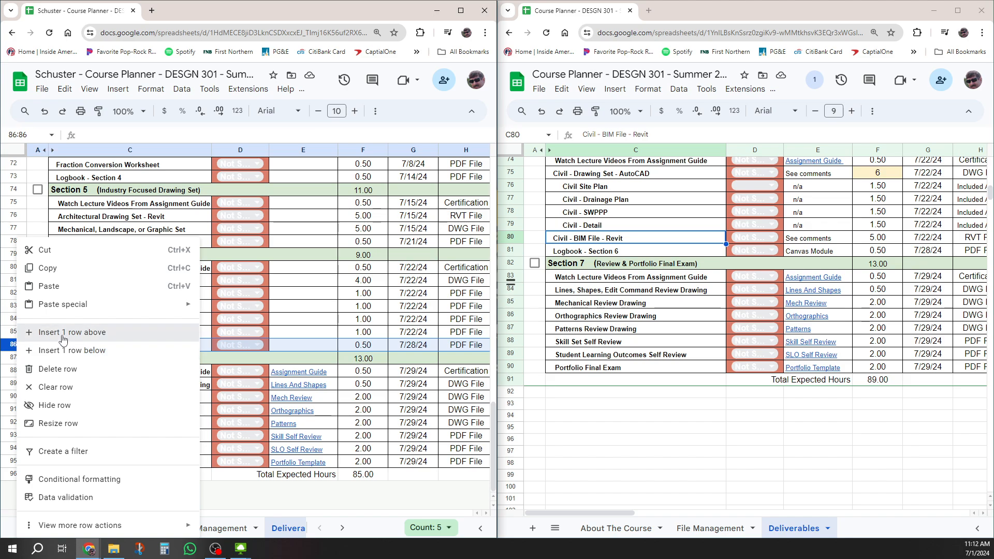
left_click(73, 332)
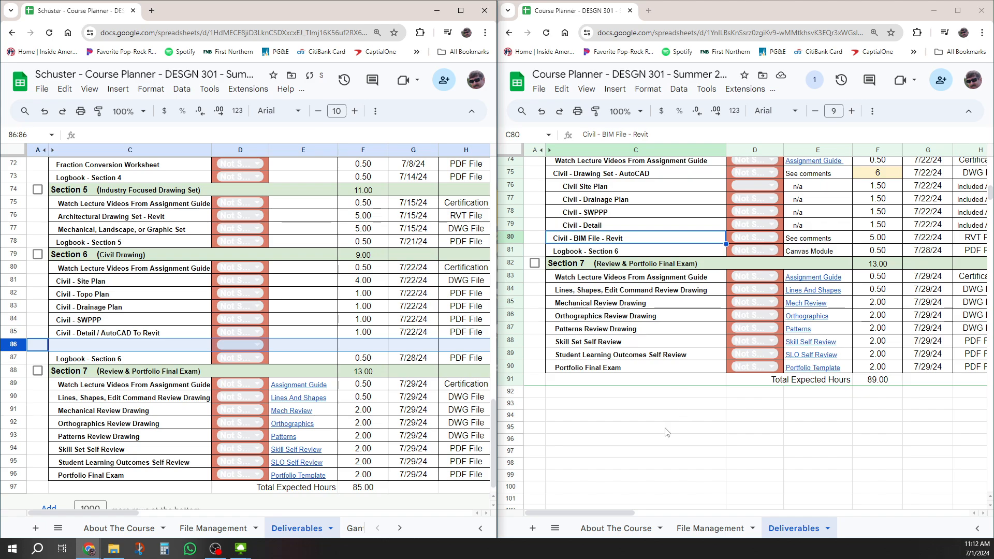
left_click(511, 237)
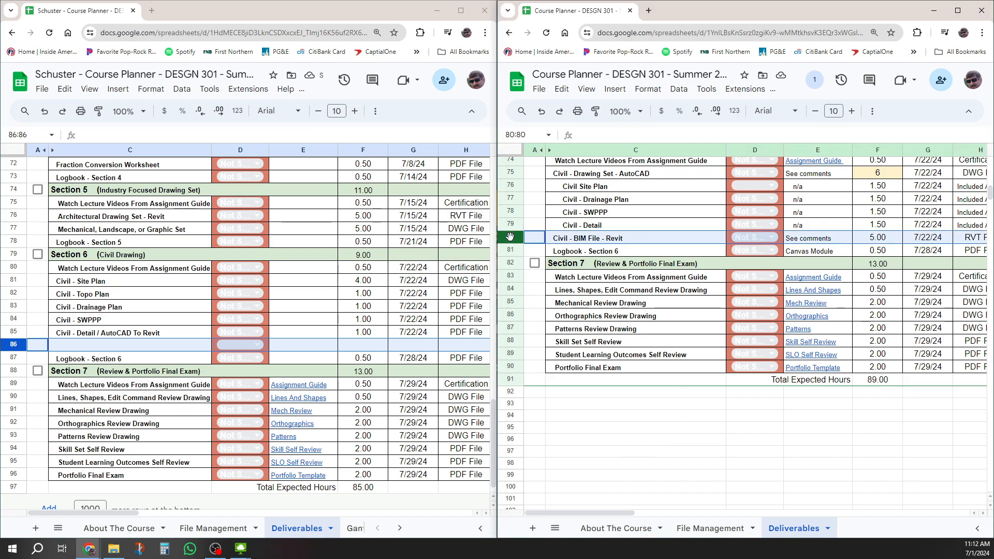
left_click(636, 238)
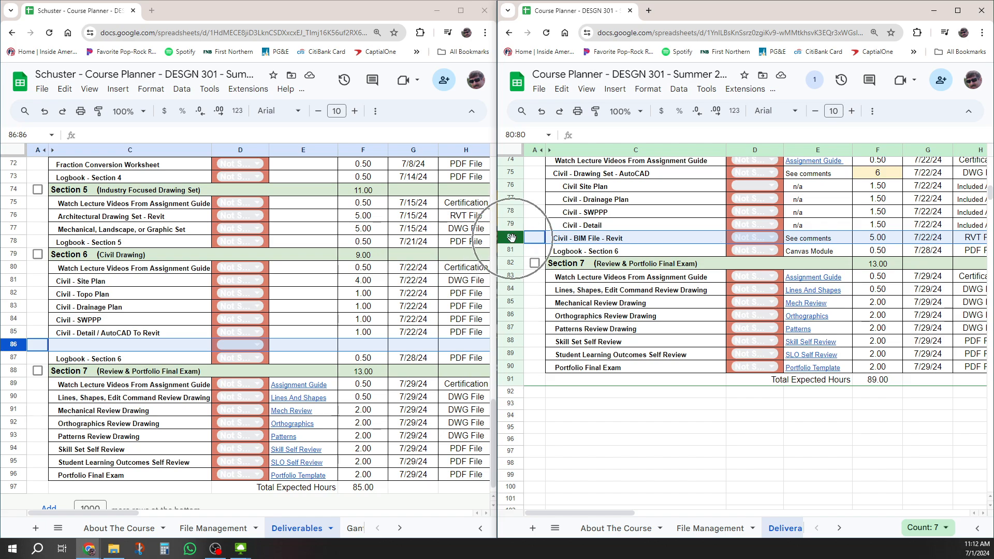
- Paste the Civil - BIM File - Revit row into blank row 86, bringing the total to 90.00
right_click(511, 237)
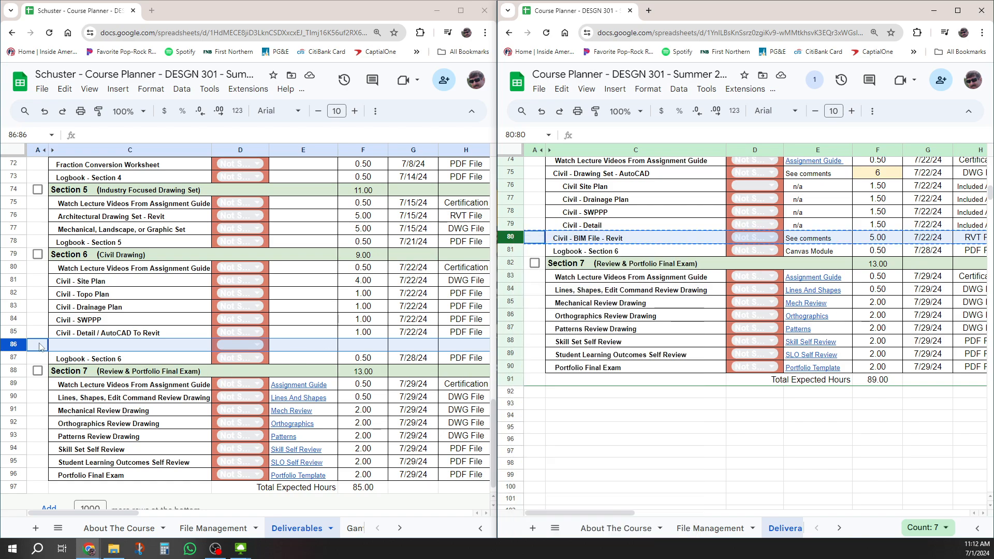
right_click(39, 346)
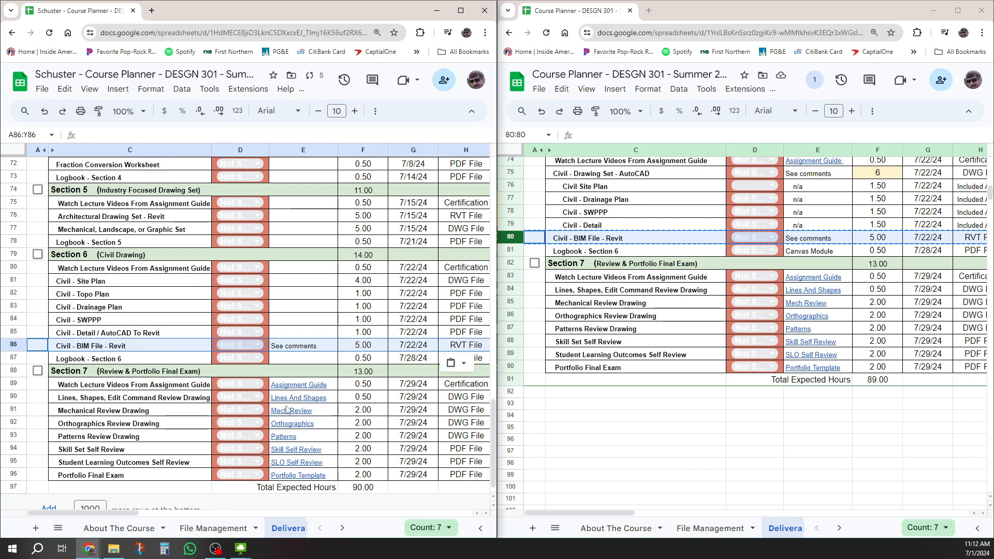
left_click(362, 410)
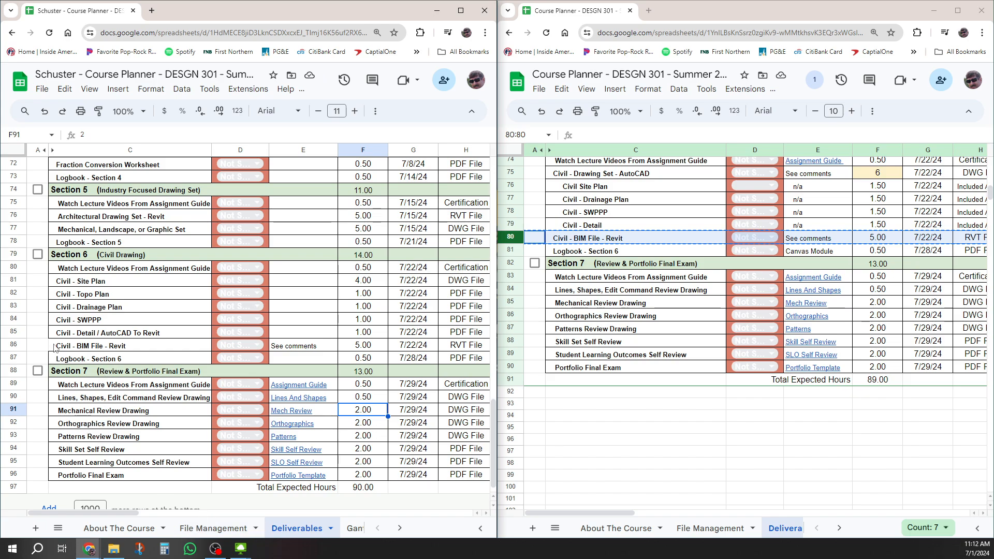
left_click(129, 346)
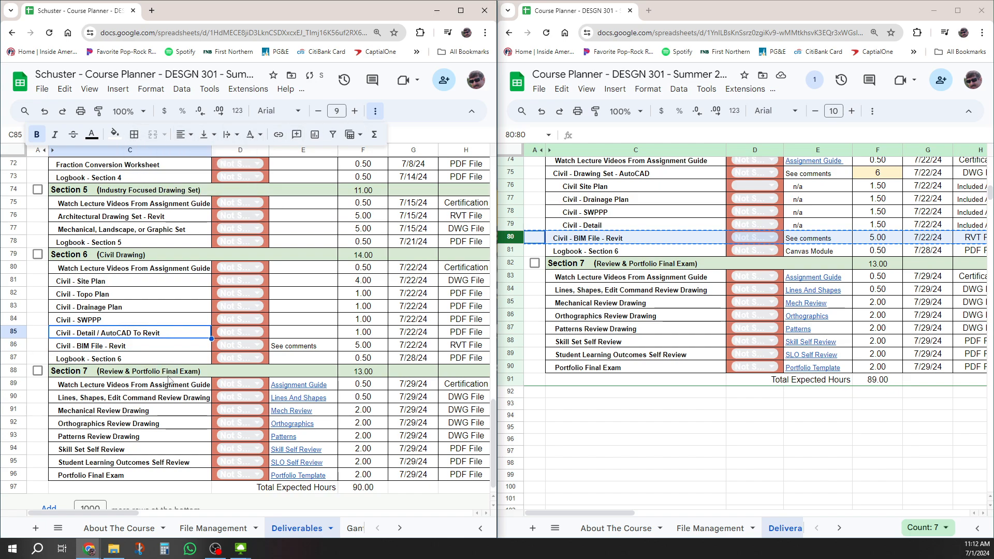
scroll("up", 3)
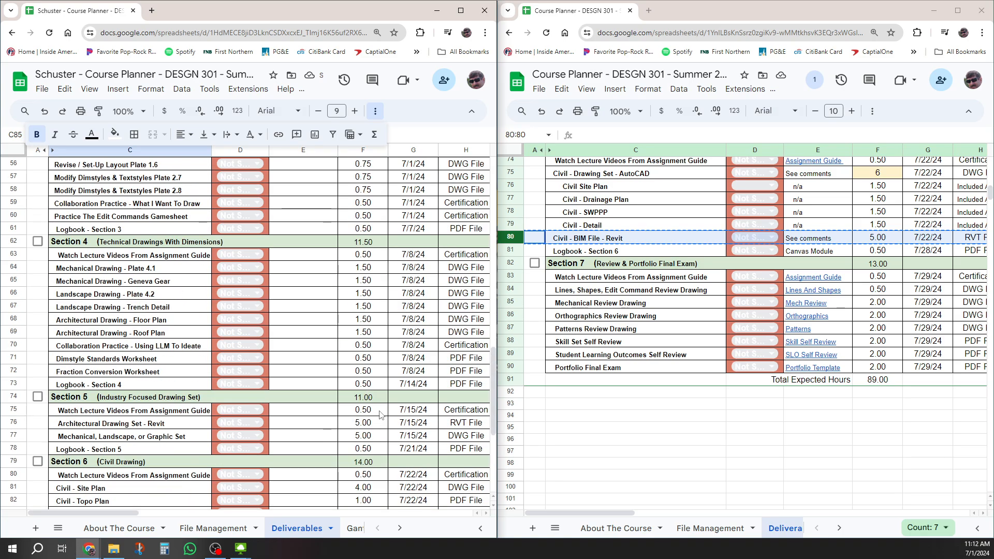
scroll("up", 3)
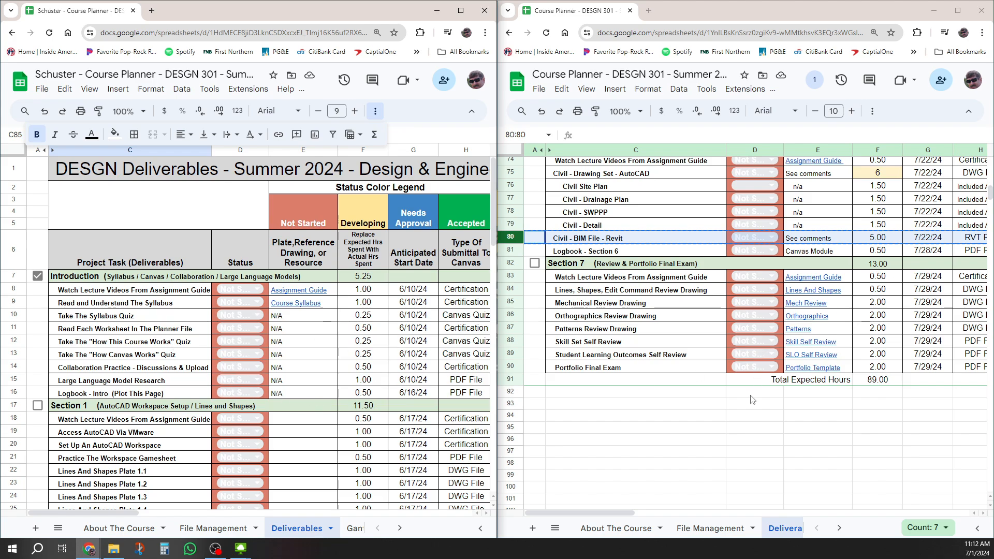
scroll("up", 3)
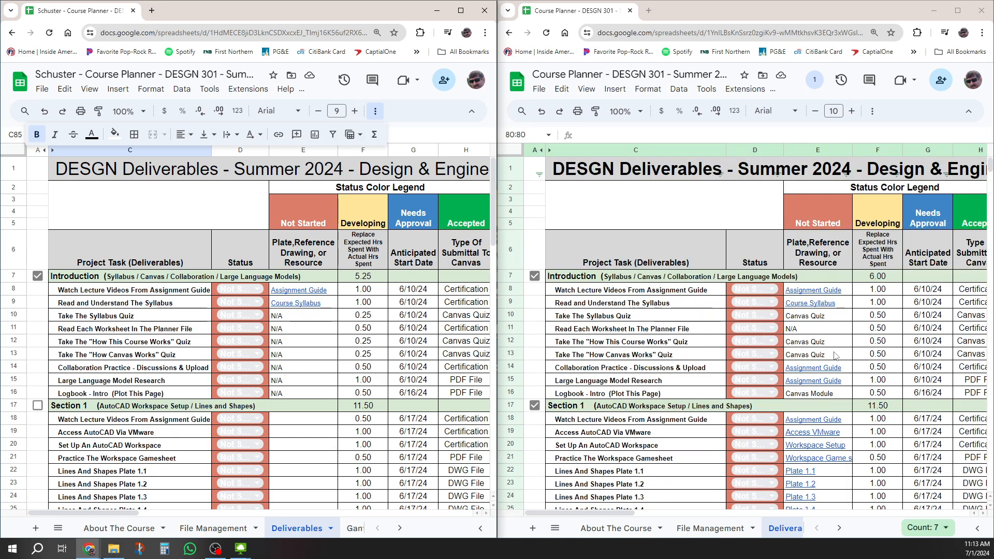
scroll("down", 3)
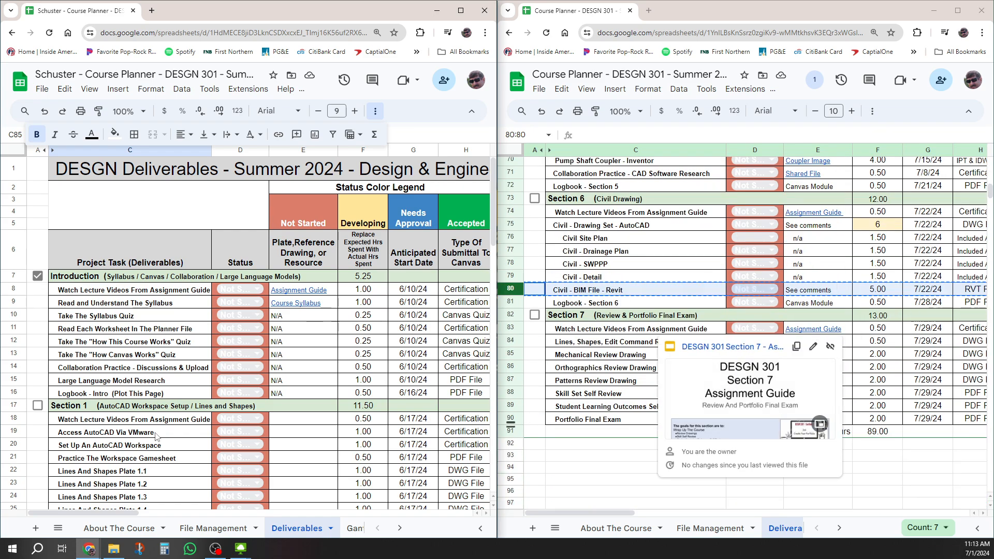
left_click(754, 442)
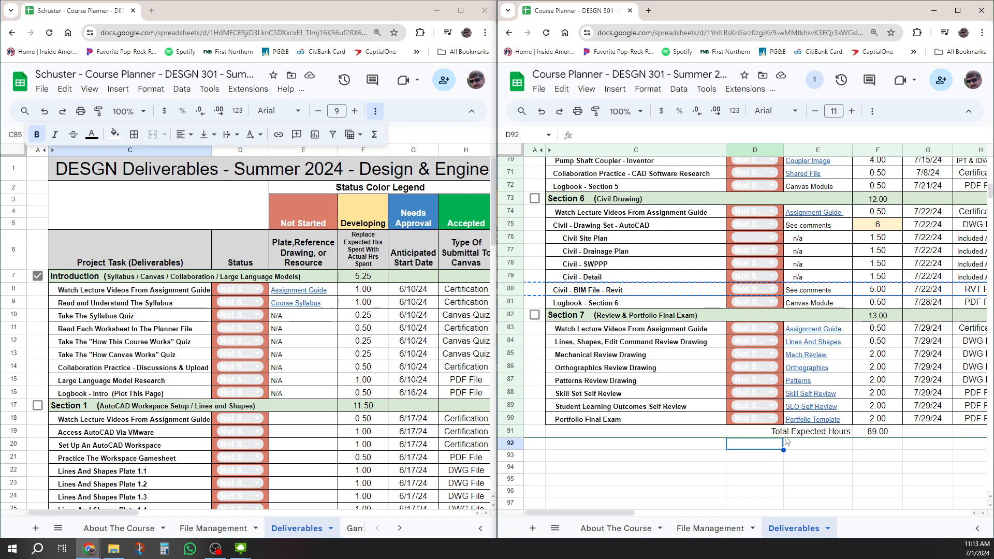
mouse_move(18, 436)
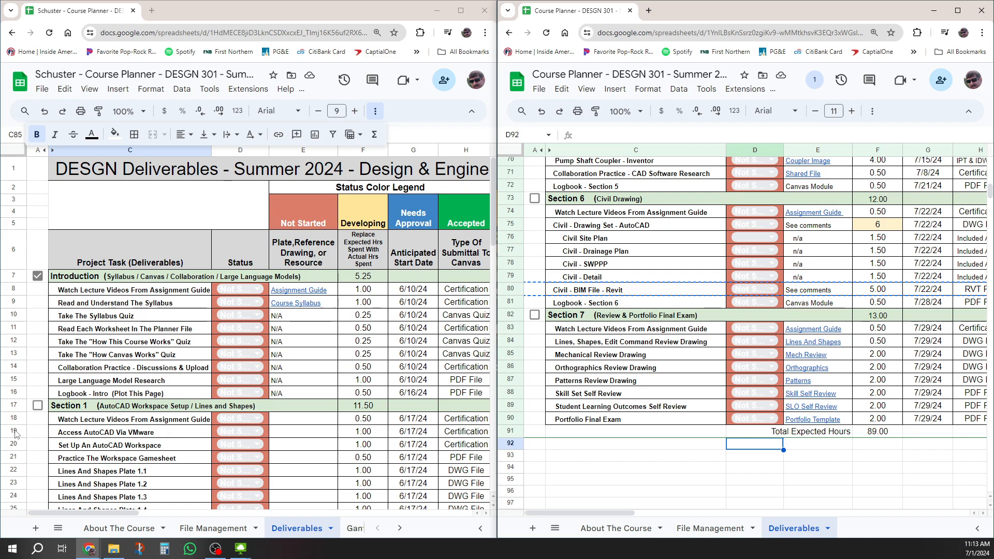
mouse_move(510, 347)
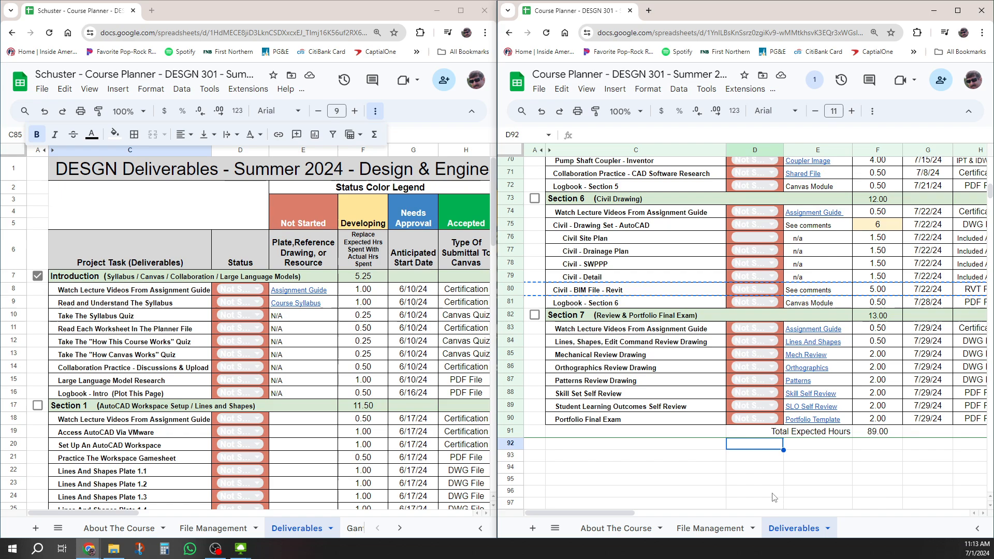
left_click(754, 478)
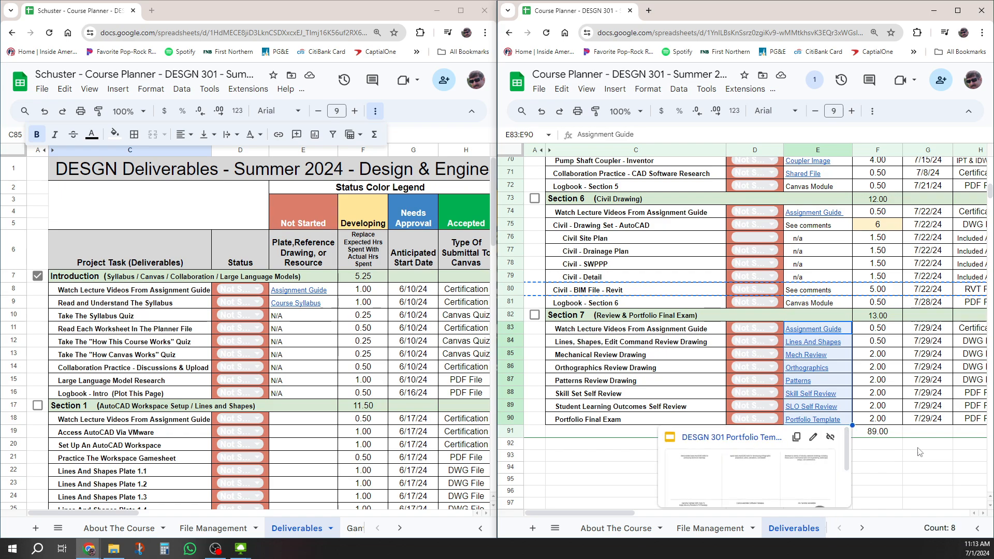
left_click(877, 478)
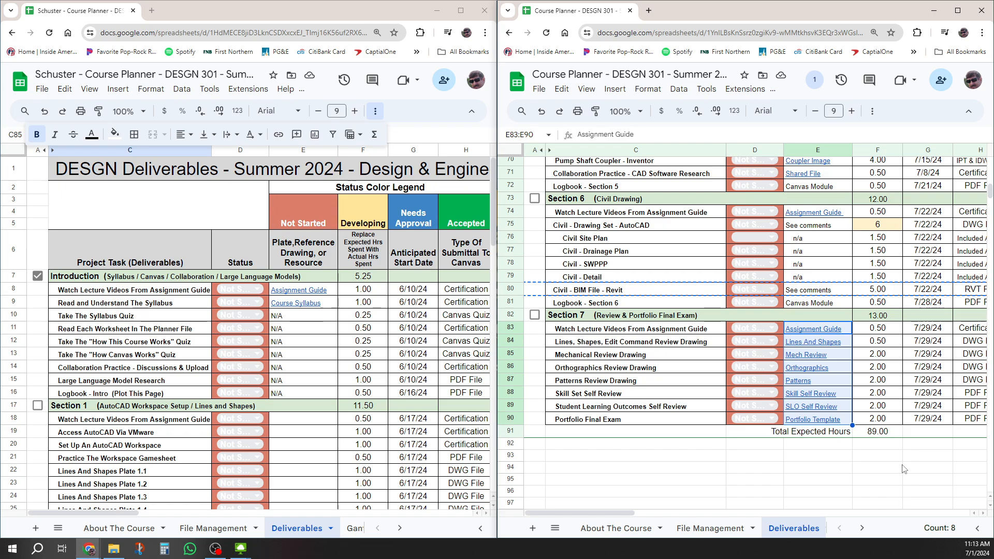
mouse_move(745, 329)
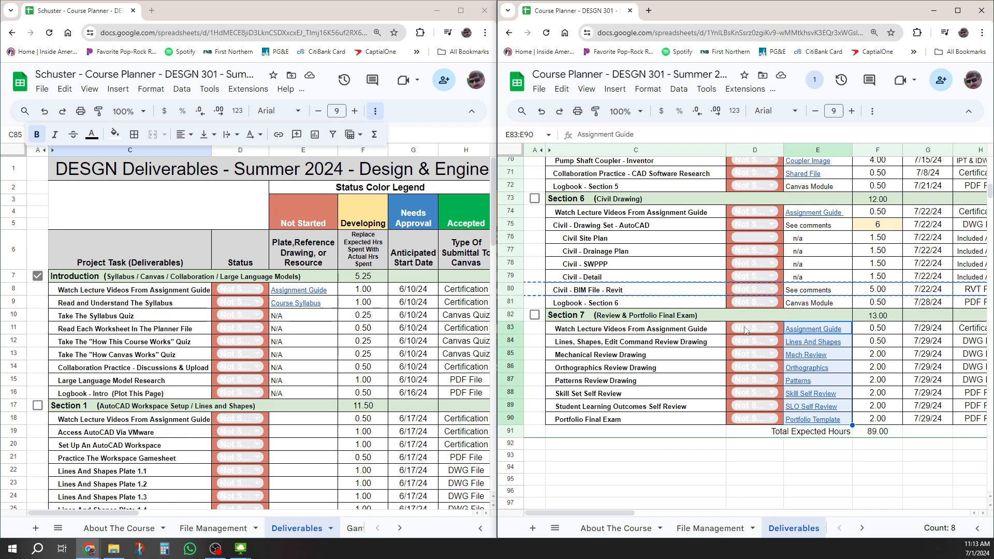
mouse_move(848, 275)
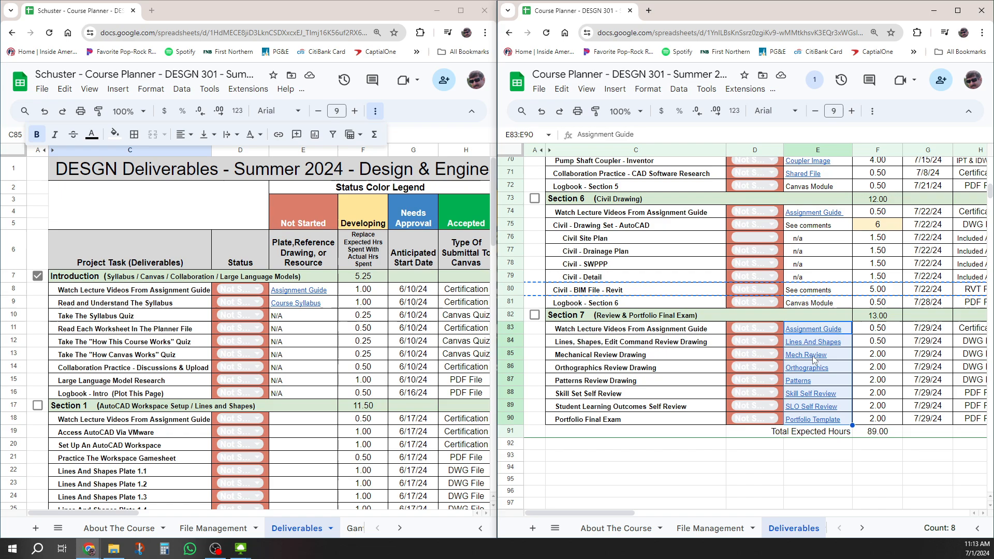
mouse_move(815, 328)
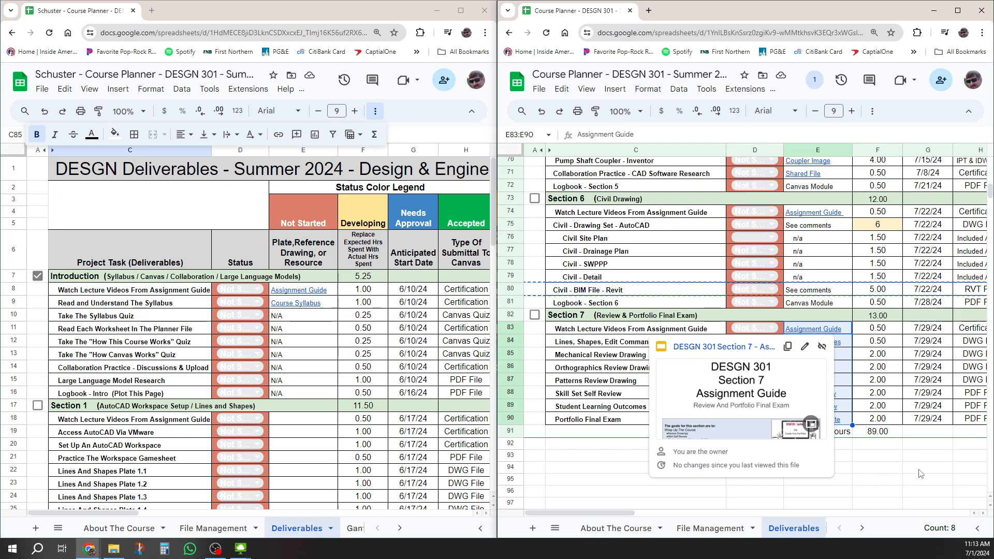
left_click(927, 473)
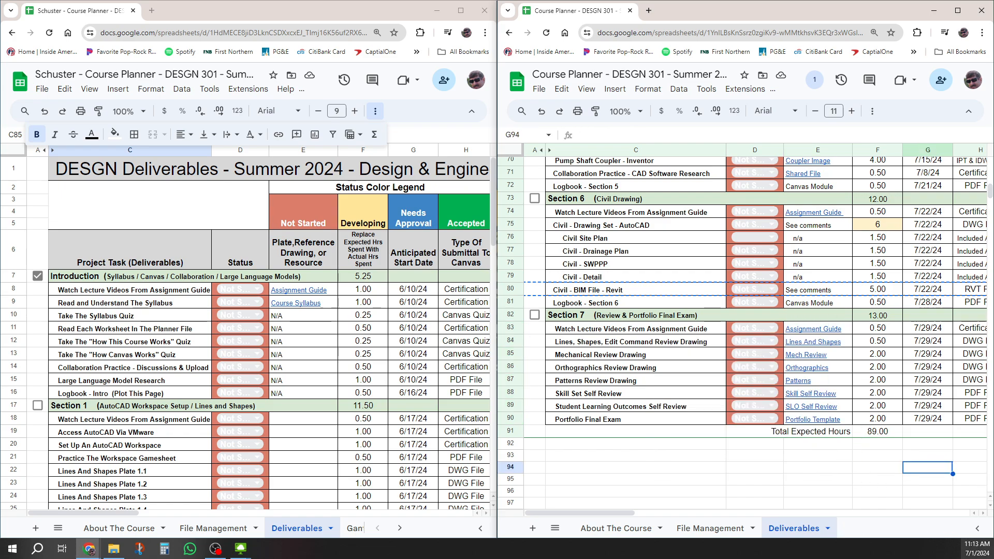